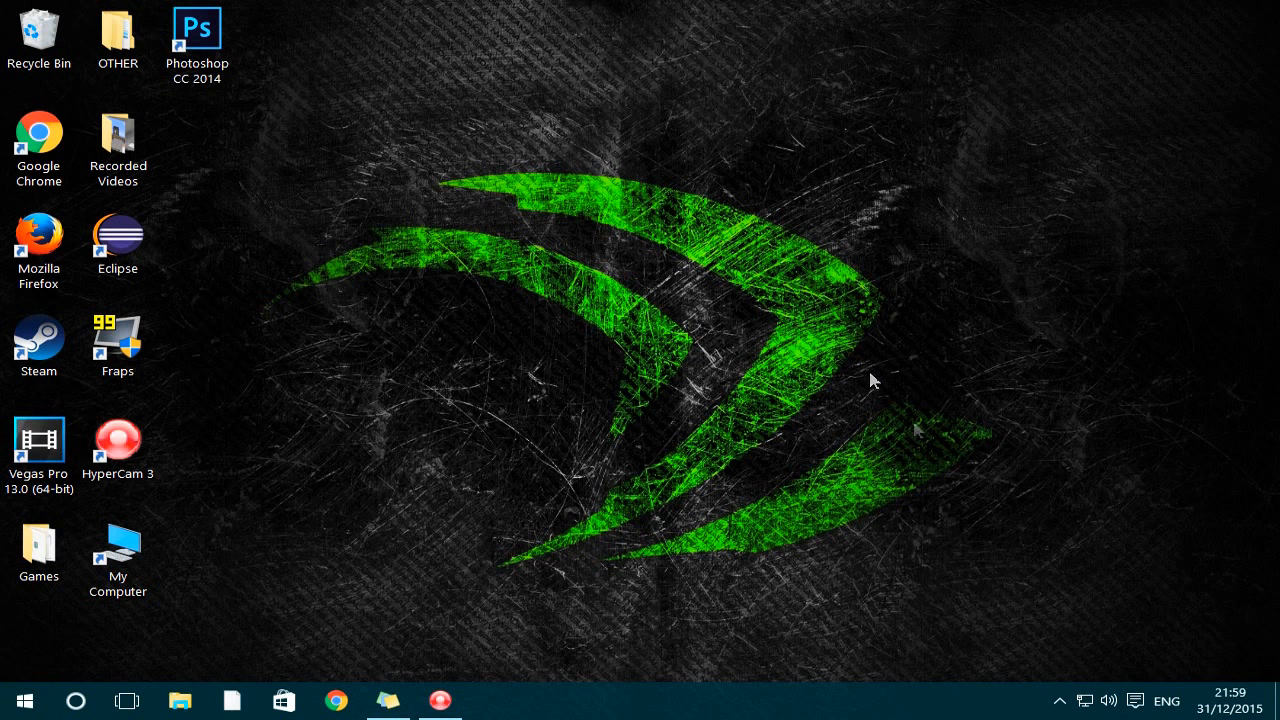
{"action": "mouse_move", "coordinate": [1064, 712]}
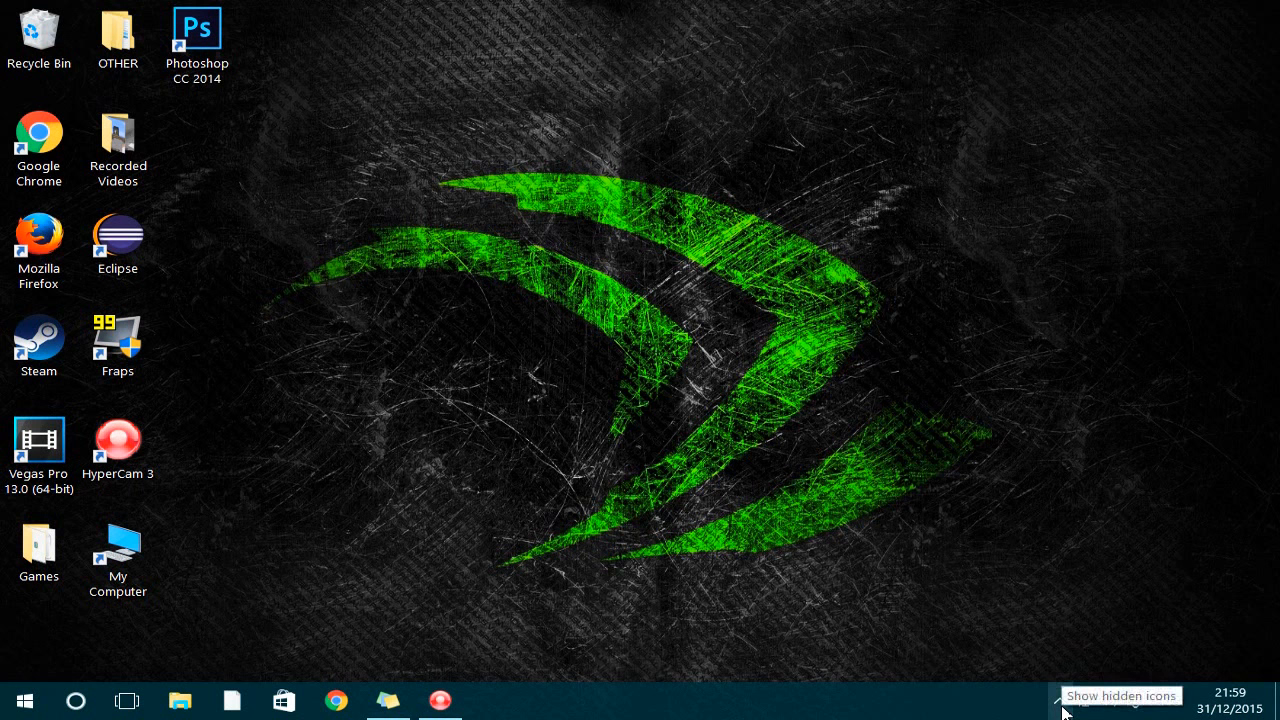
Bring up the GeForce Experience tray icon's menu from the hidden taskbar icons
{"action": "left_click", "coordinate": [1062, 704]}
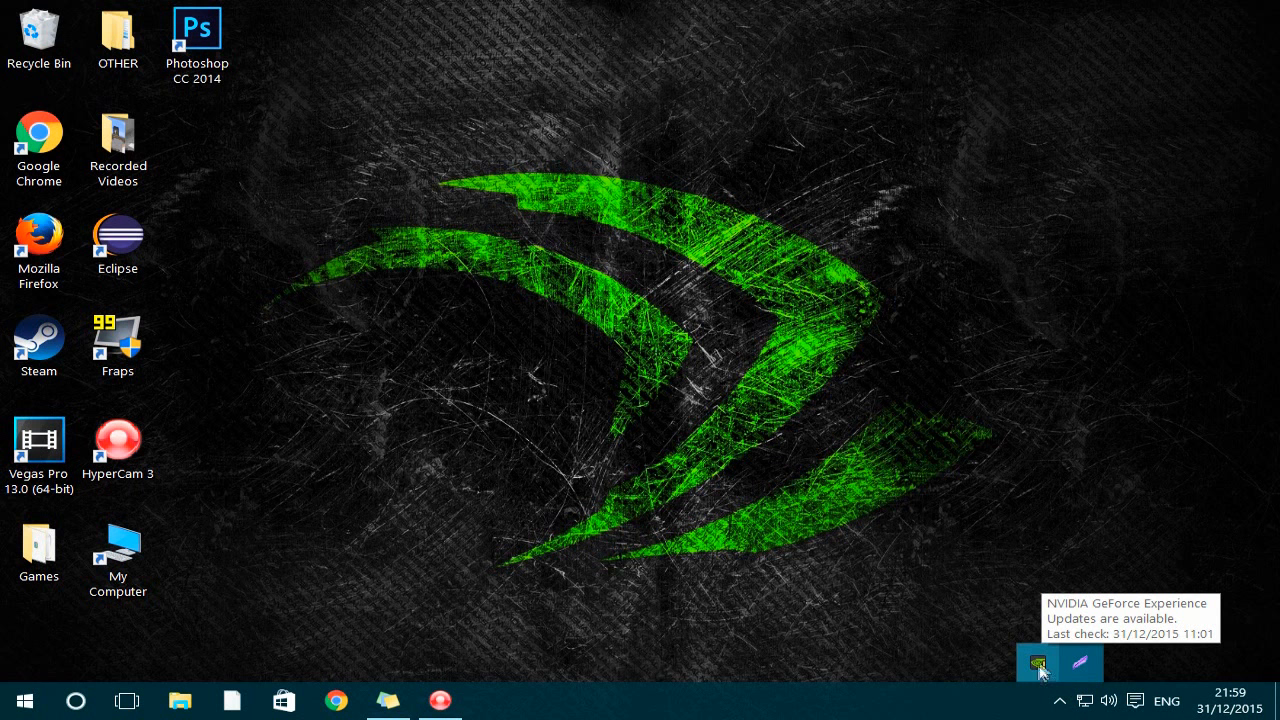
{"action": "mouse_move", "coordinate": [1046, 684]}
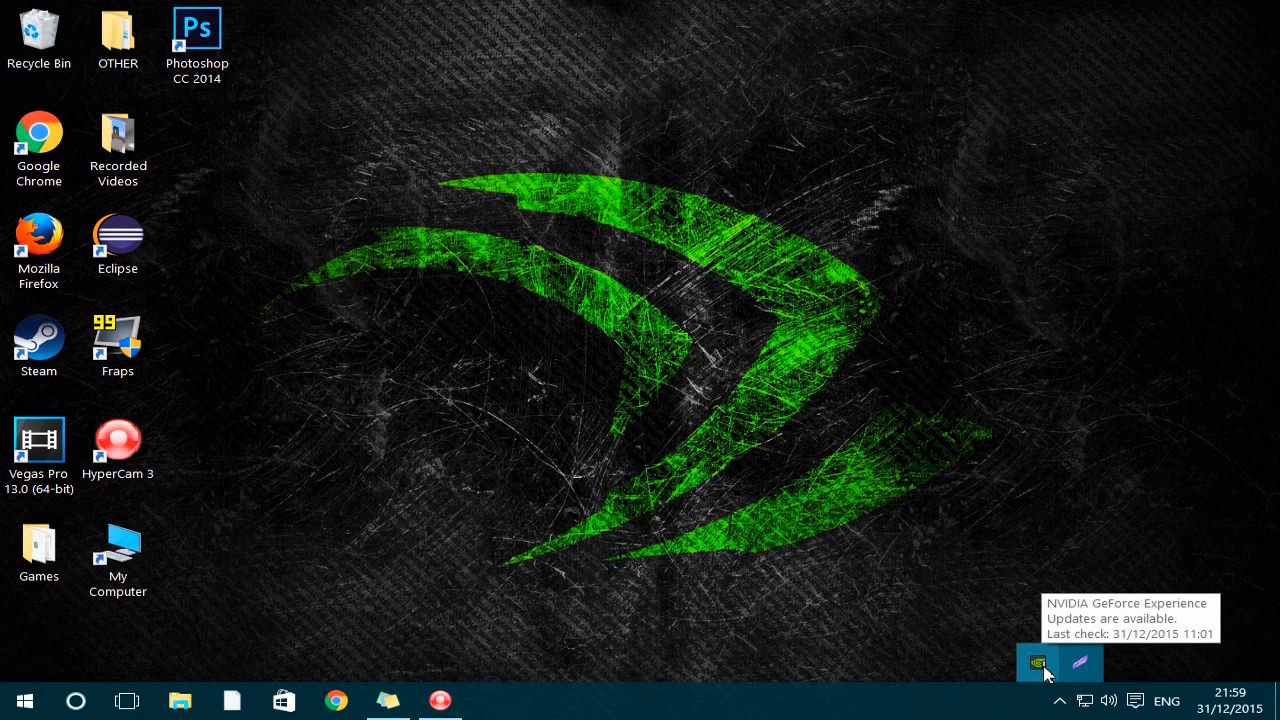
{"action": "right_click", "coordinate": [1038, 664]}
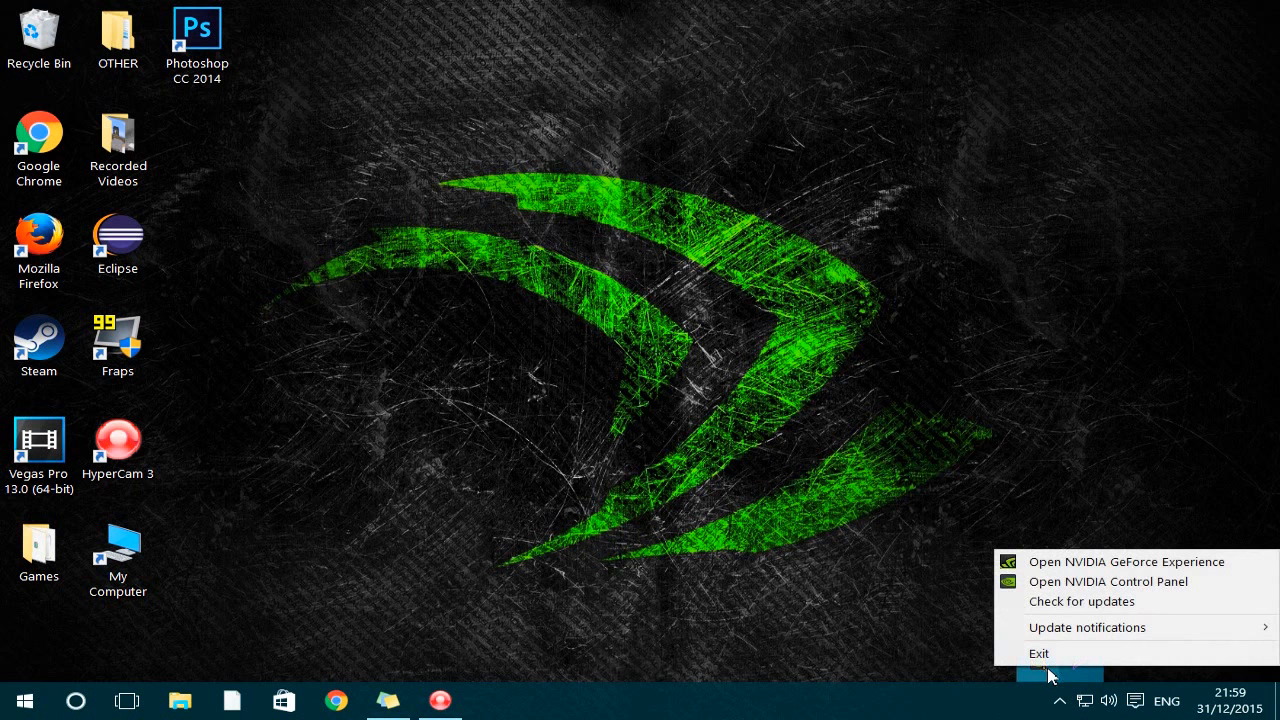
{"action": "mouse_move", "coordinate": [1100, 560]}
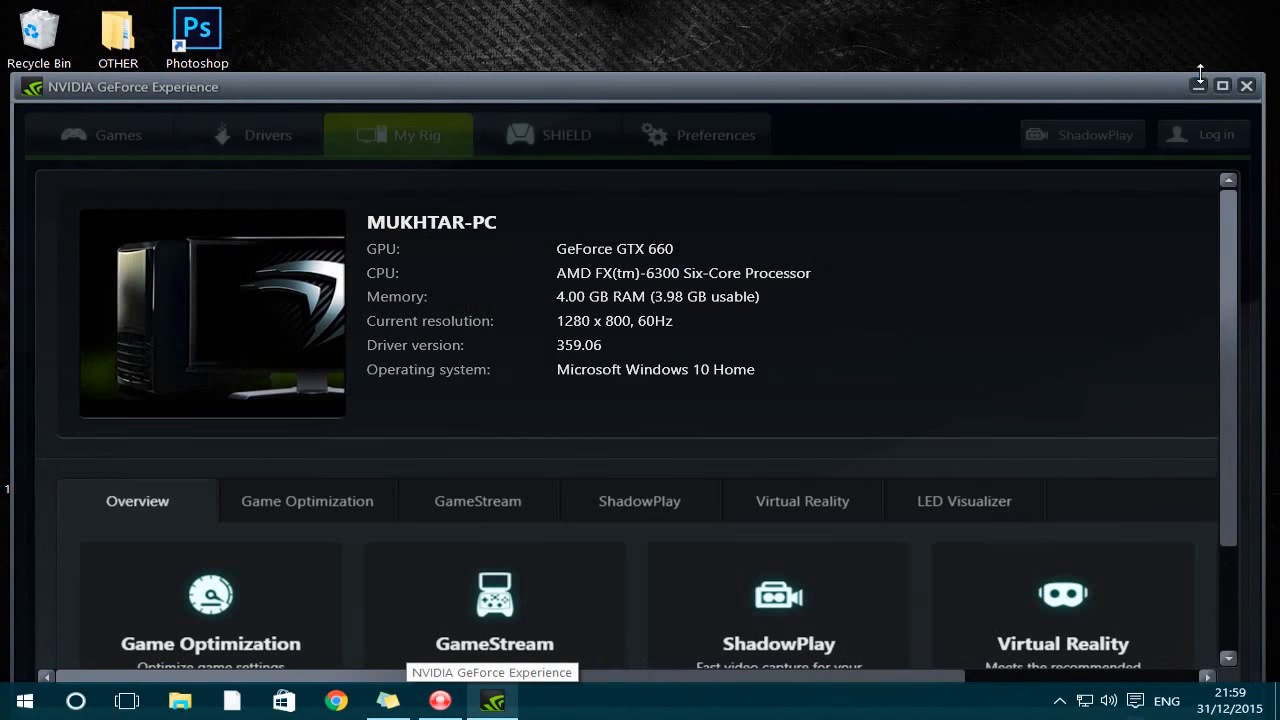
Maximize GeForce Experience and show the Drivers page listing Game Ready Driver 361.43 over 359.06
{"action": "left_click", "coordinate": [1220, 84]}
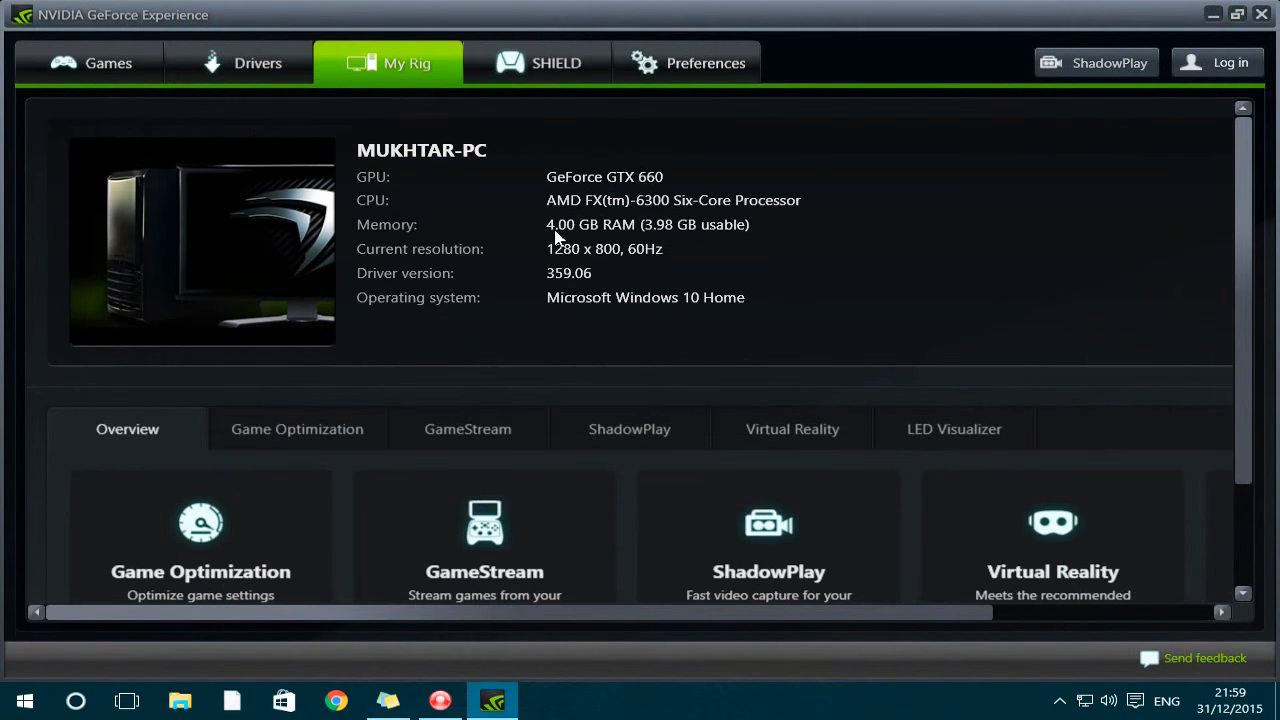
{"action": "mouse_move", "coordinate": [256, 62]}
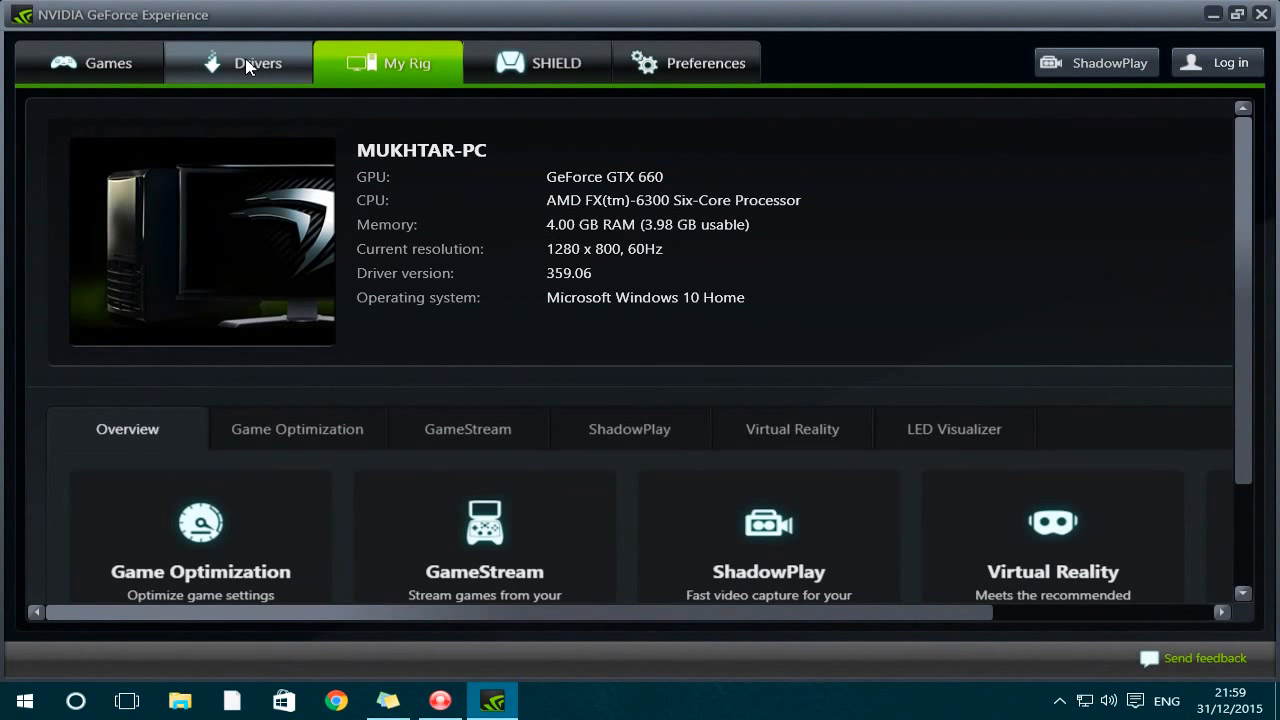
{"action": "left_click", "coordinate": [256, 62]}
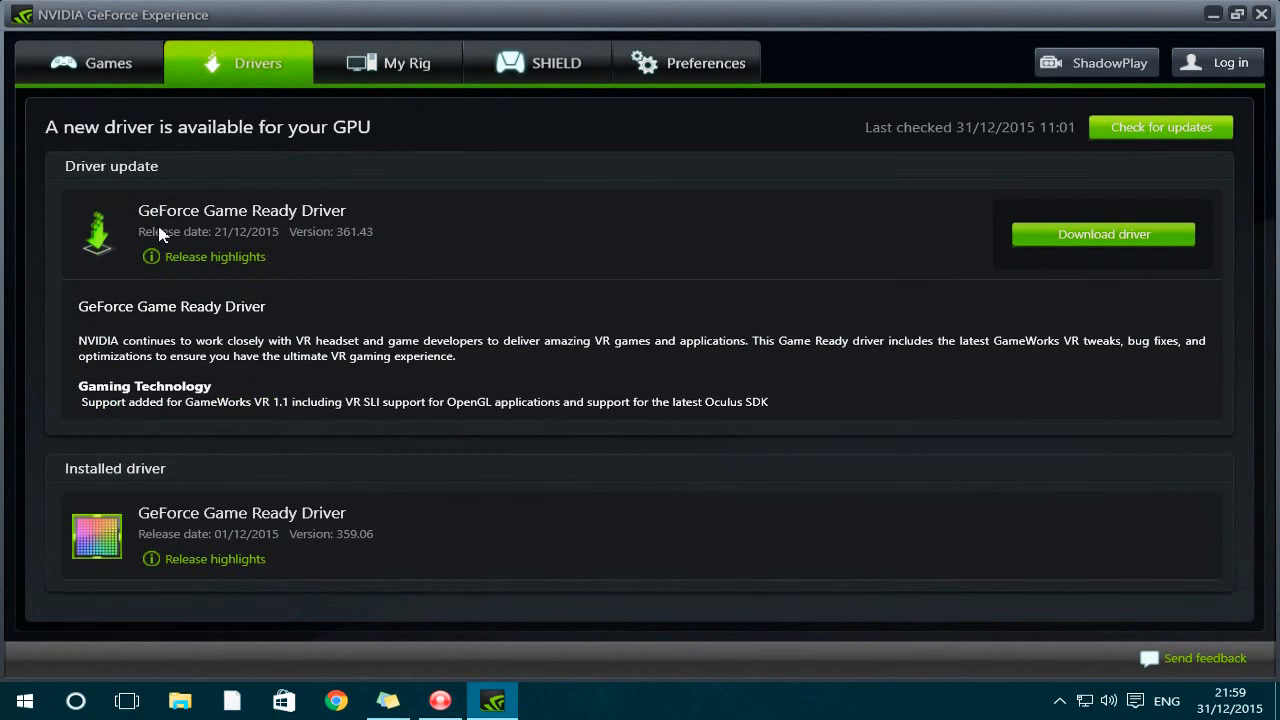
{"action": "mouse_move", "coordinate": [216, 224]}
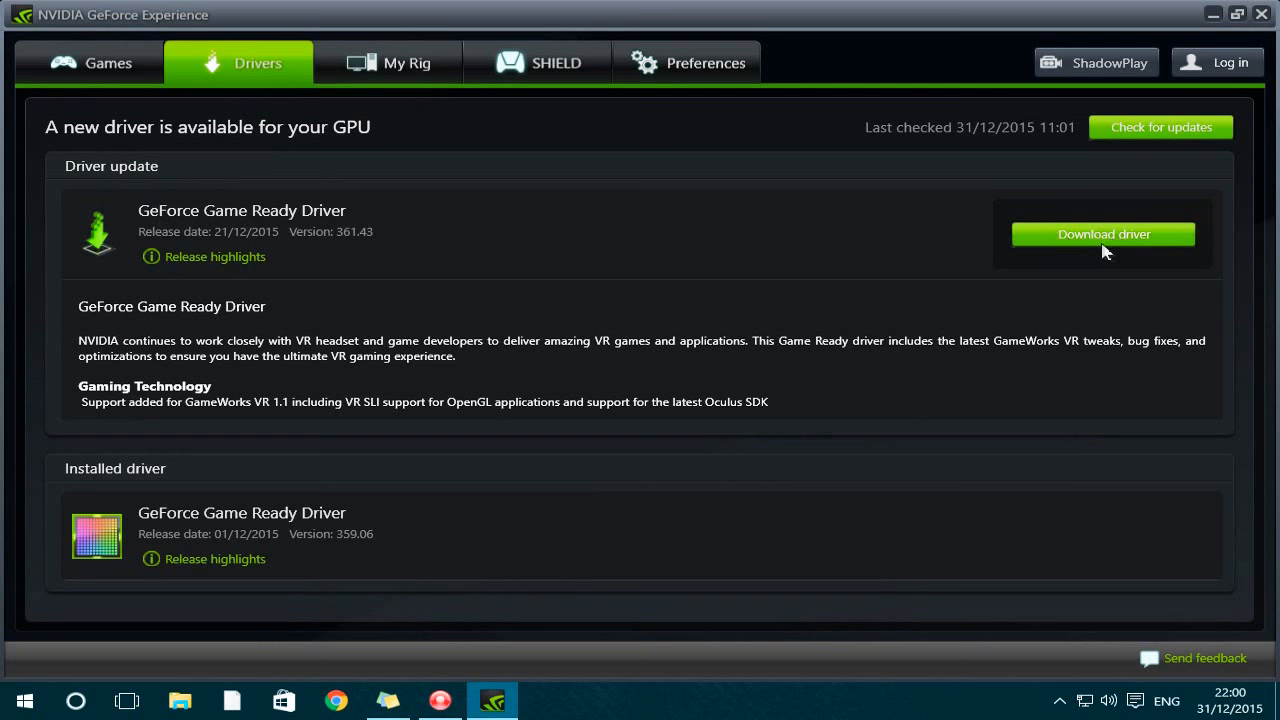
Start downloading GeForce Game Ready Driver 361.43
{"action": "left_click", "coordinate": [1104, 234]}
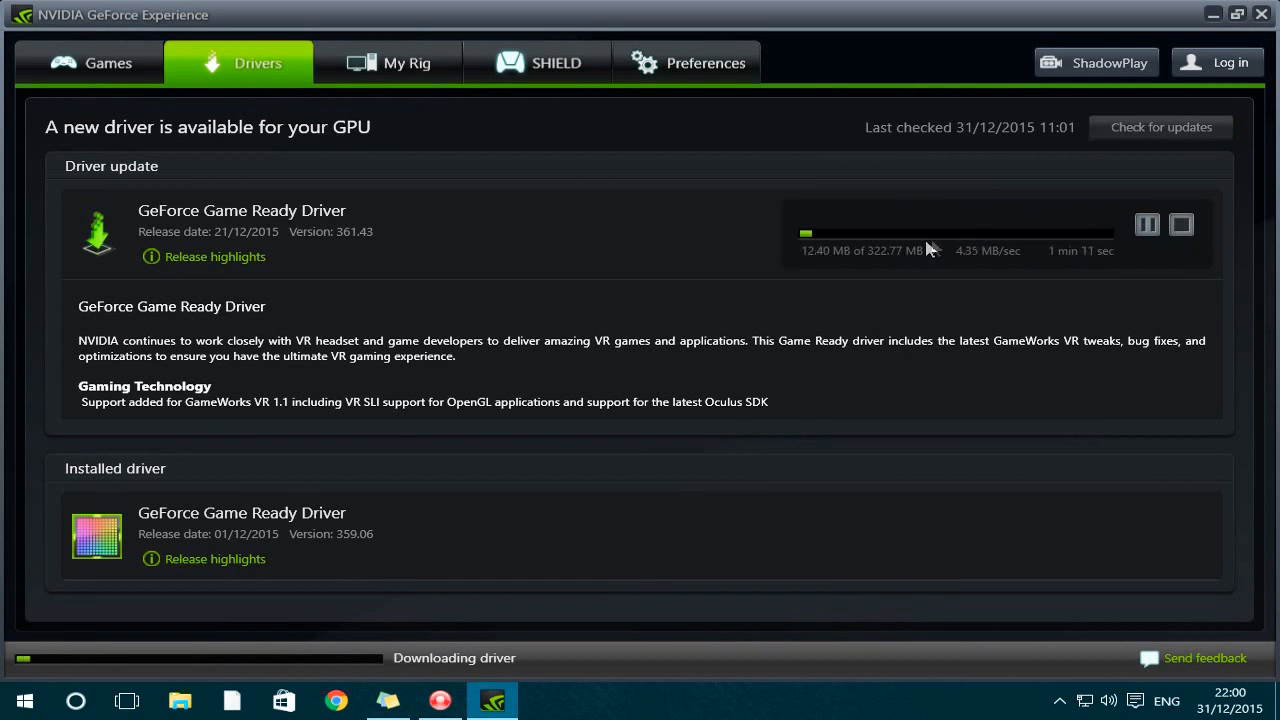
{"action": "mouse_move", "coordinate": [1024, 240]}
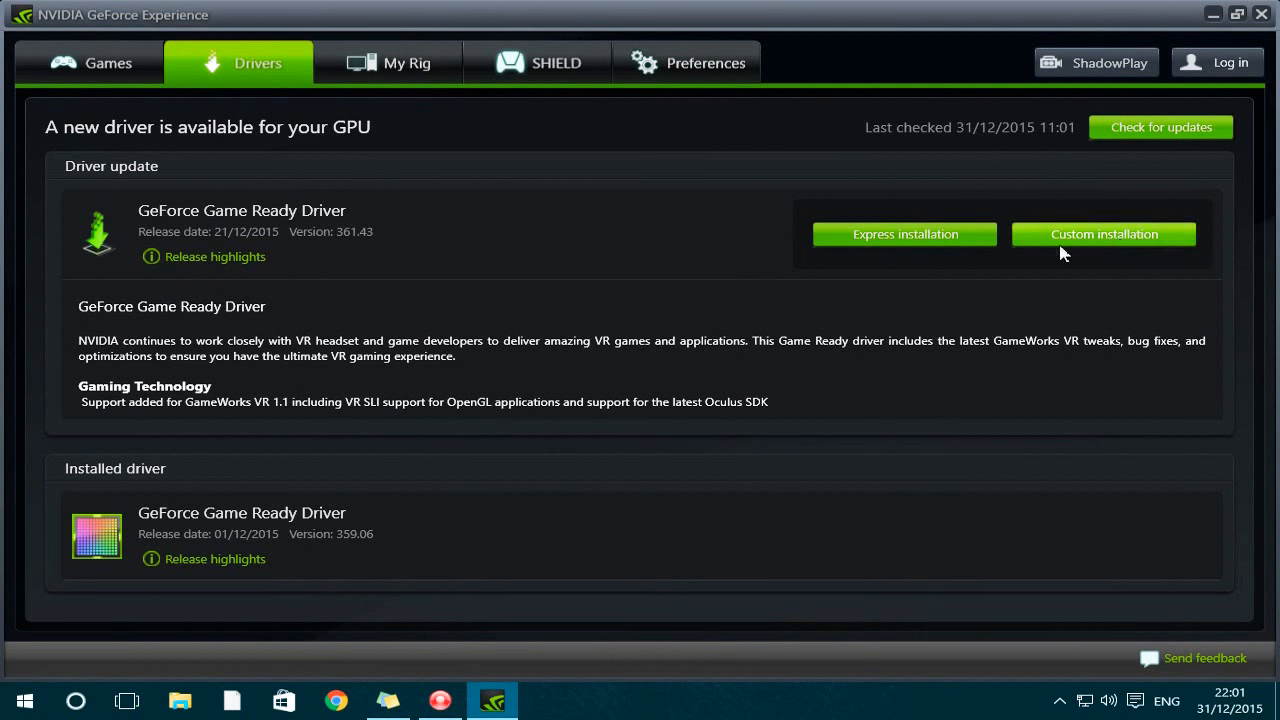
{"action": "mouse_move", "coordinate": [1116, 244]}
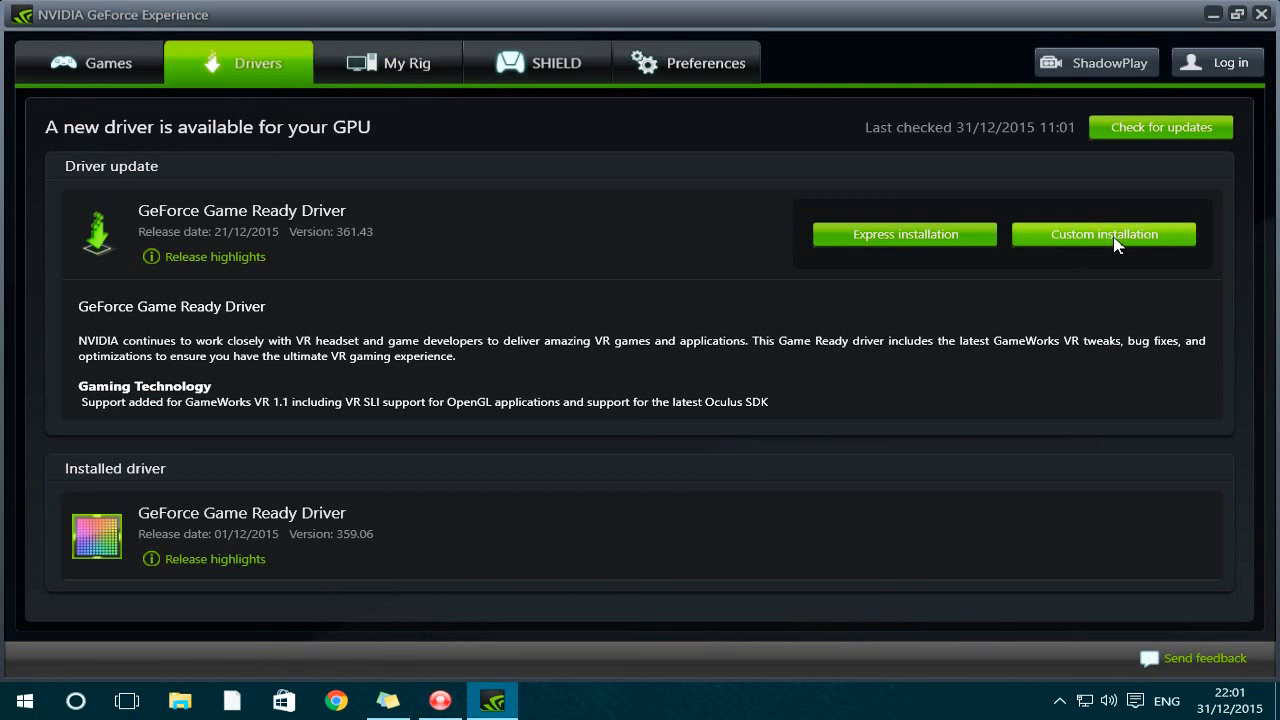
{"action": "mouse_move", "coordinate": [944, 264]}
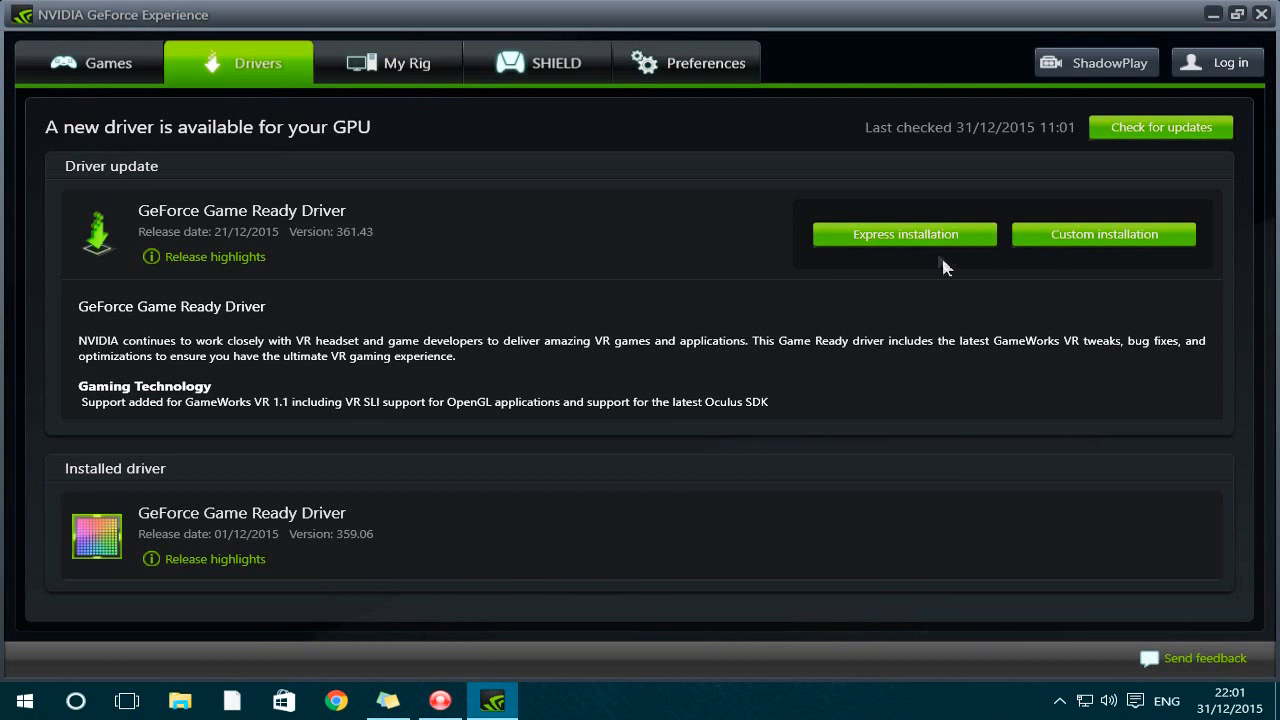
{"action": "mouse_move", "coordinate": [904, 234]}
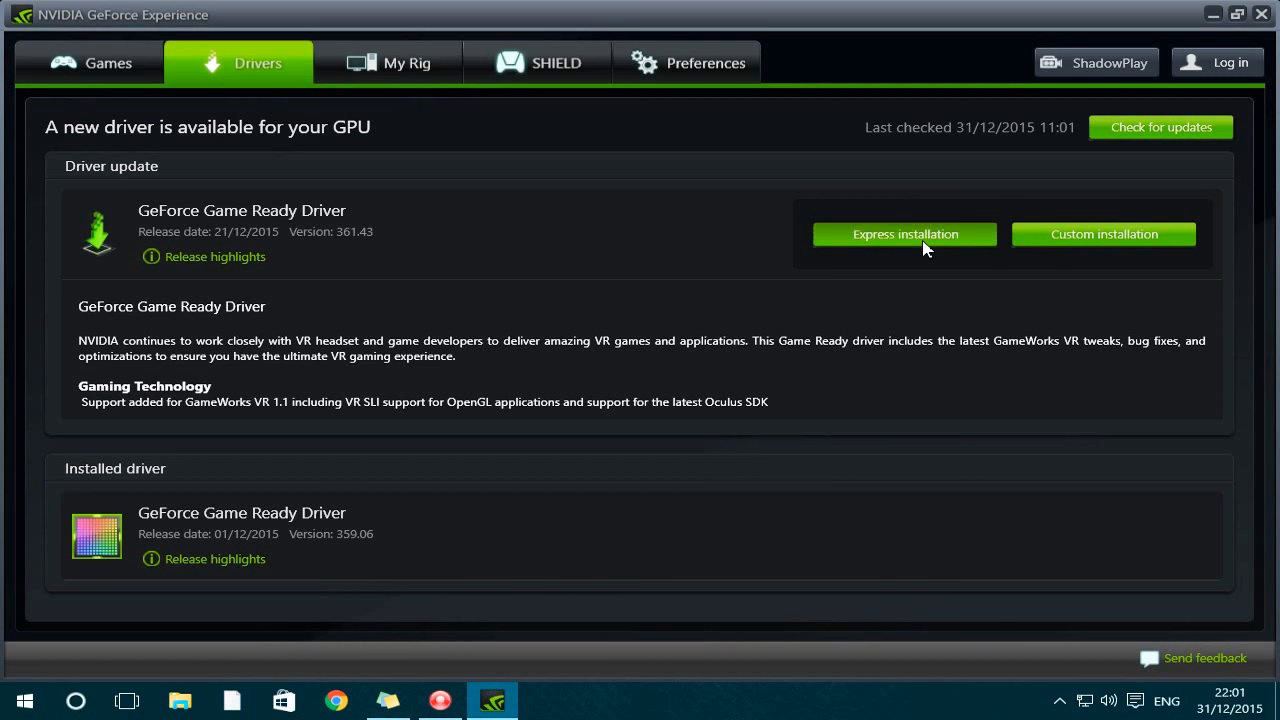
Run the Express installation of driver 361.43 with default settings
{"action": "left_click", "coordinate": [904, 234]}
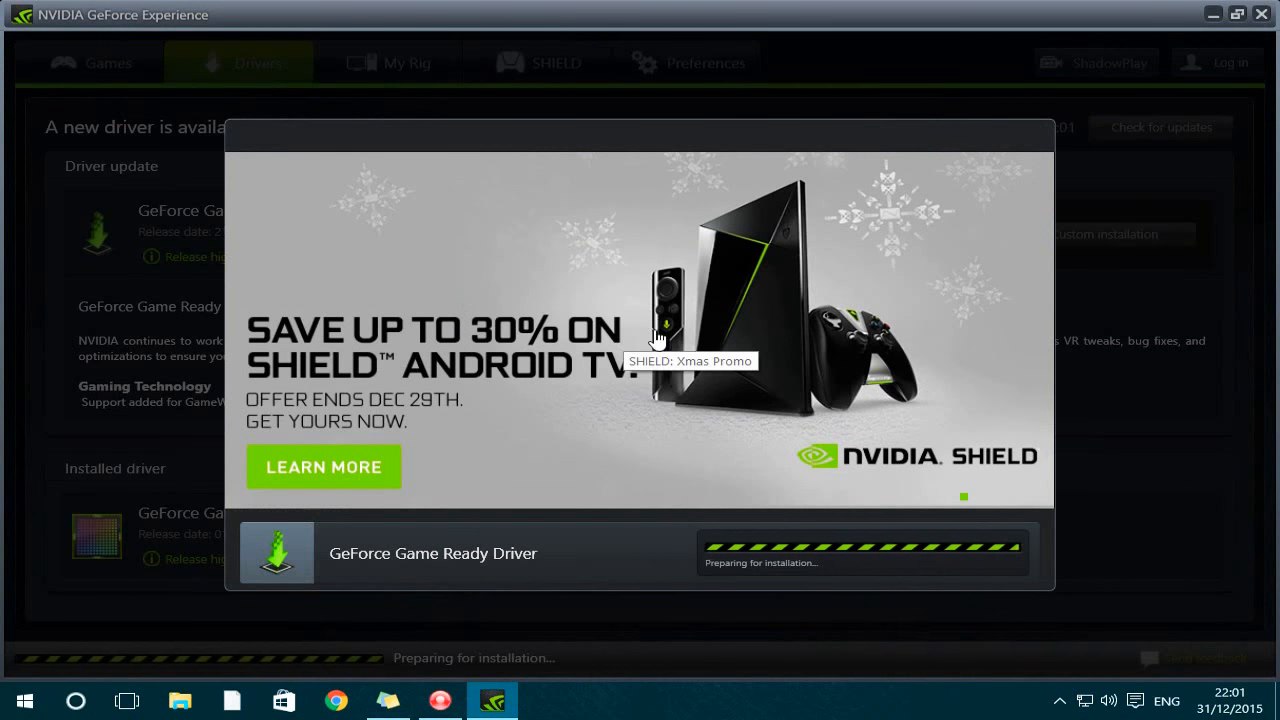
{"action": "mouse_move", "coordinate": [718, 532]}
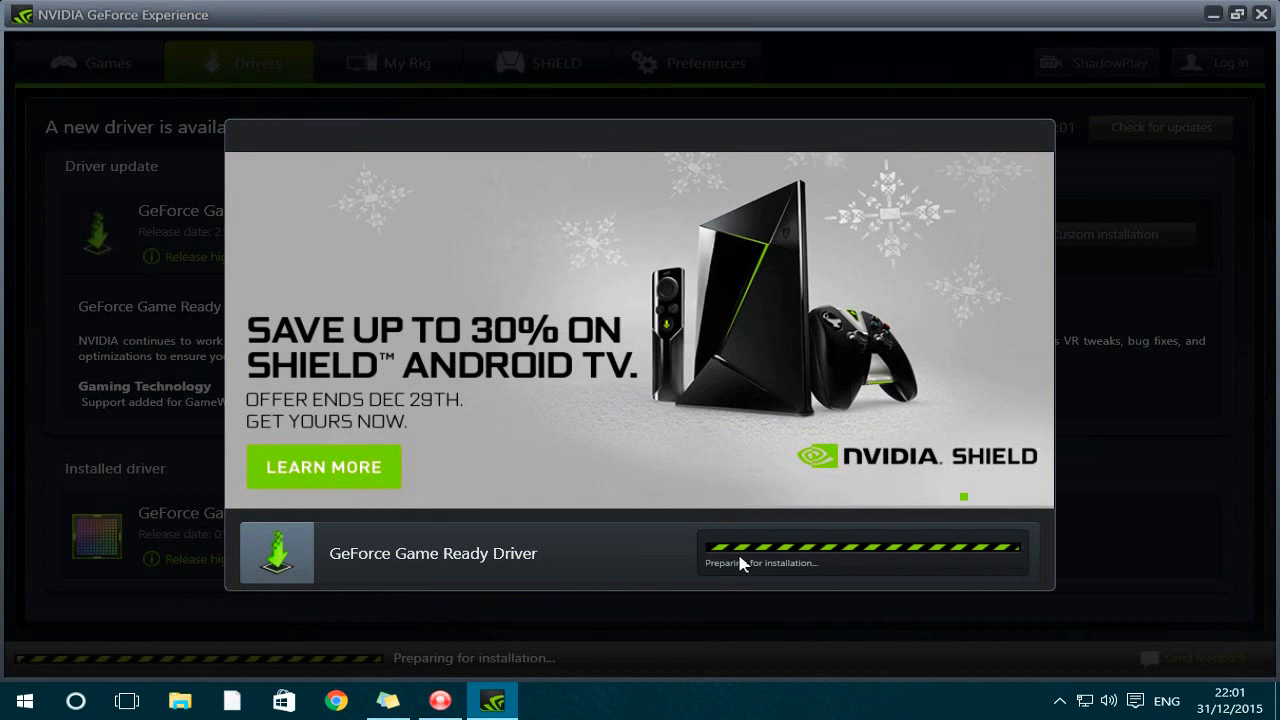
{"action": "mouse_move", "coordinate": [708, 520]}
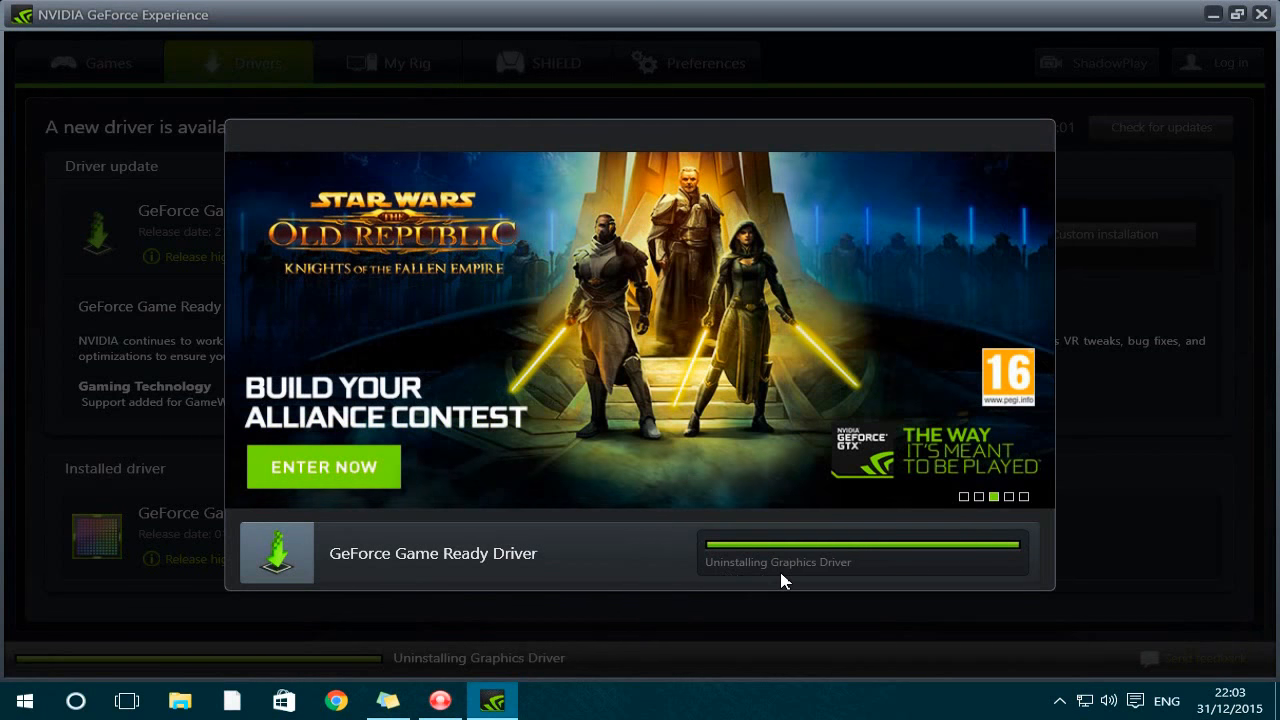
{"action": "mouse_move", "coordinate": [736, 568]}
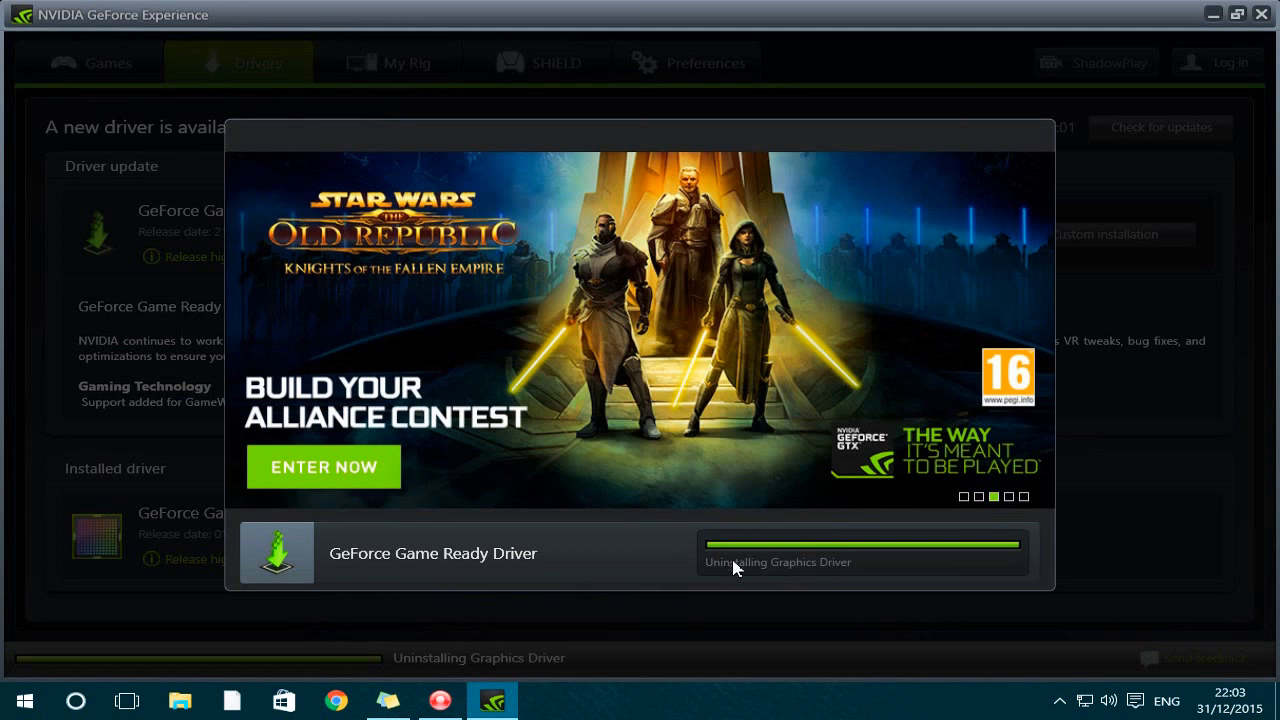
{"action": "mouse_move", "coordinate": [698, 596]}
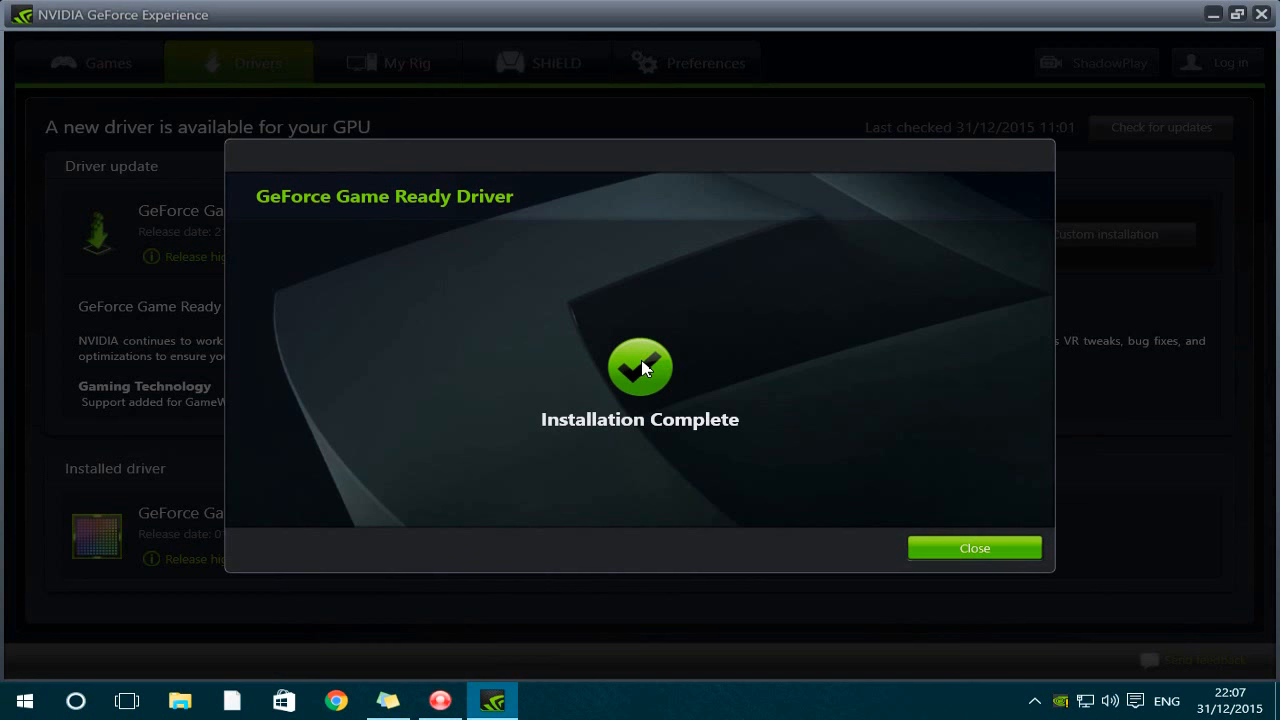
{"action": "mouse_move", "coordinate": [974, 548]}
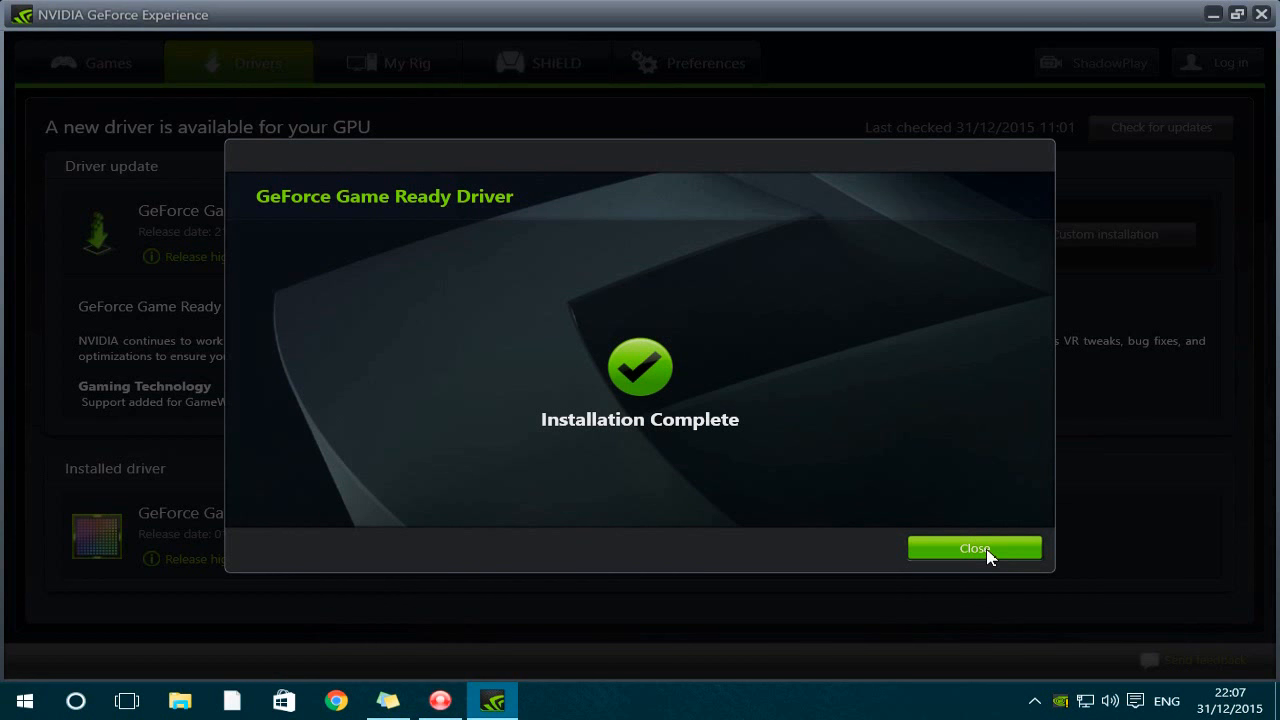
Dismiss the Installation Complete notice so the Drivers page reports 361.43 up to date
{"action": "left_click", "coordinate": [974, 548]}
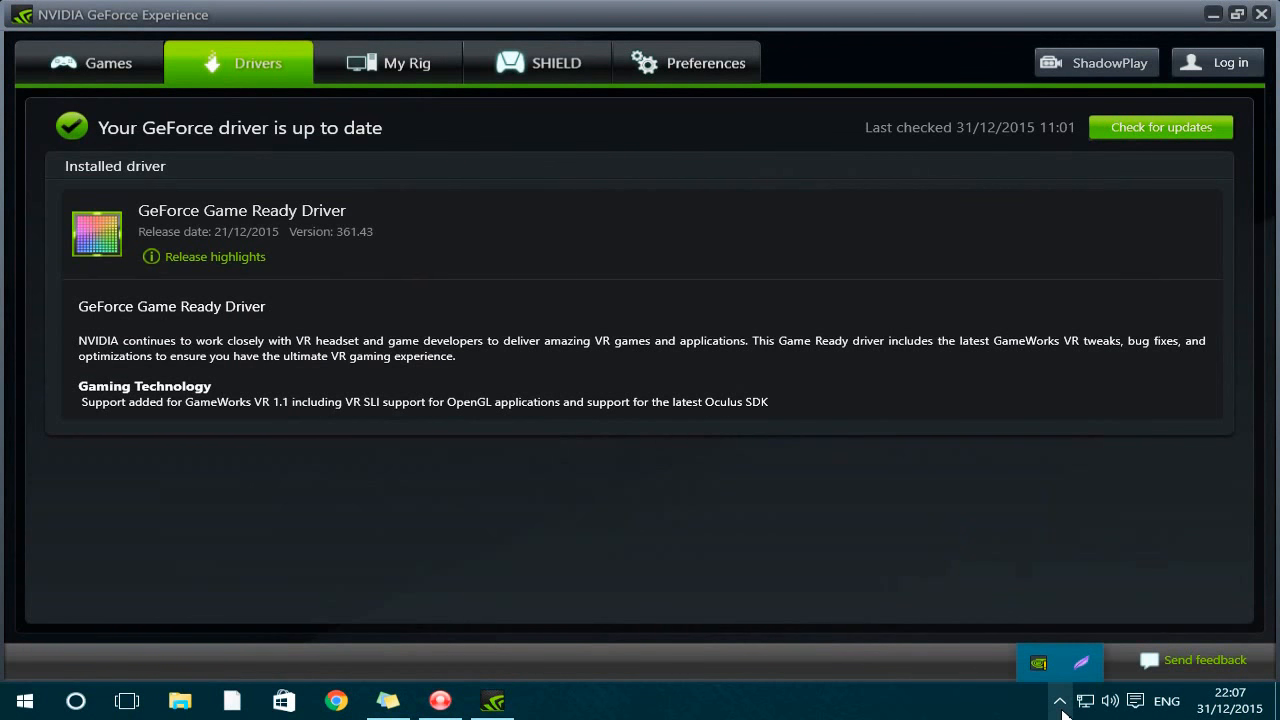
{"action": "mouse_move", "coordinate": [1040, 664]}
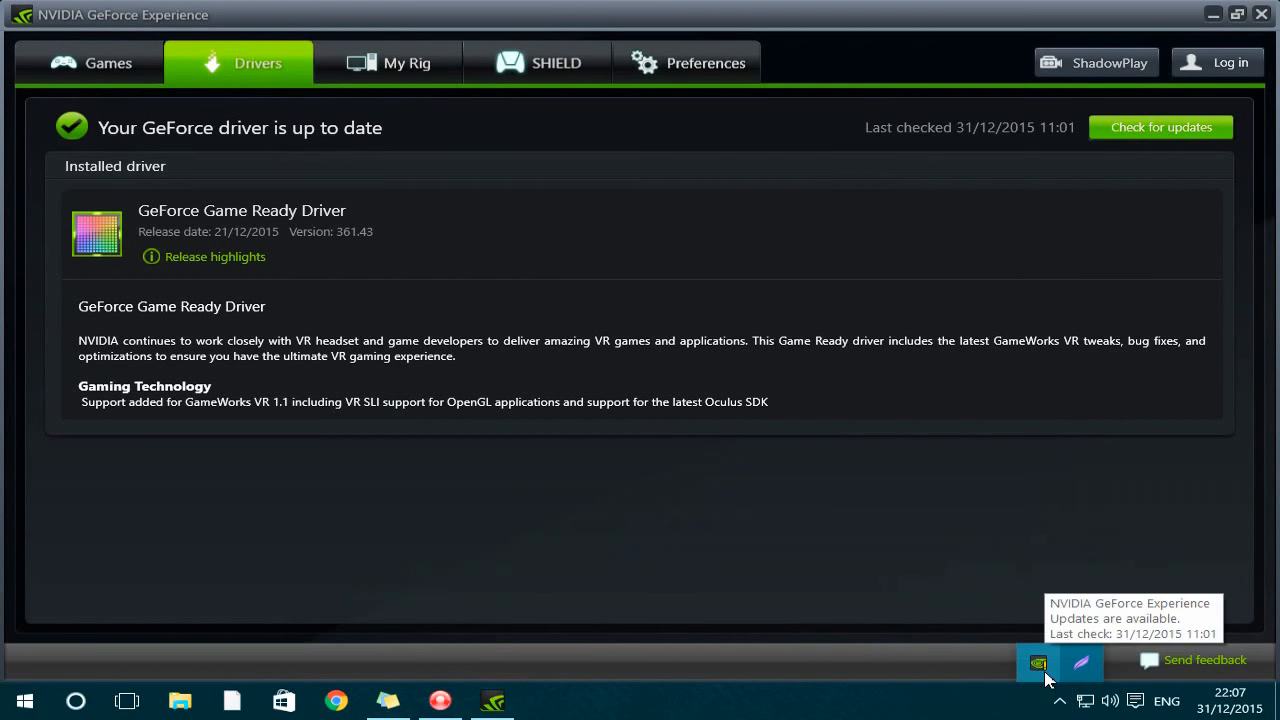
{"action": "mouse_move", "coordinate": [1048, 678]}
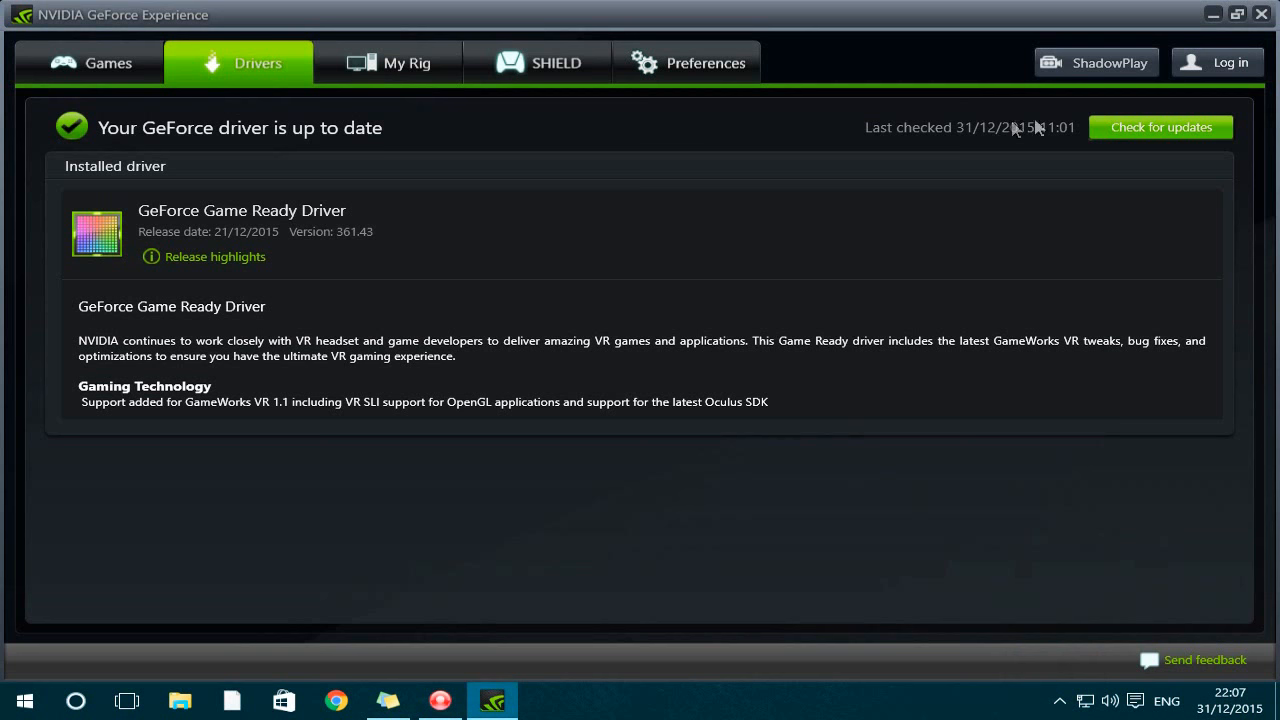
{"action": "mouse_move", "coordinate": [244, 188]}
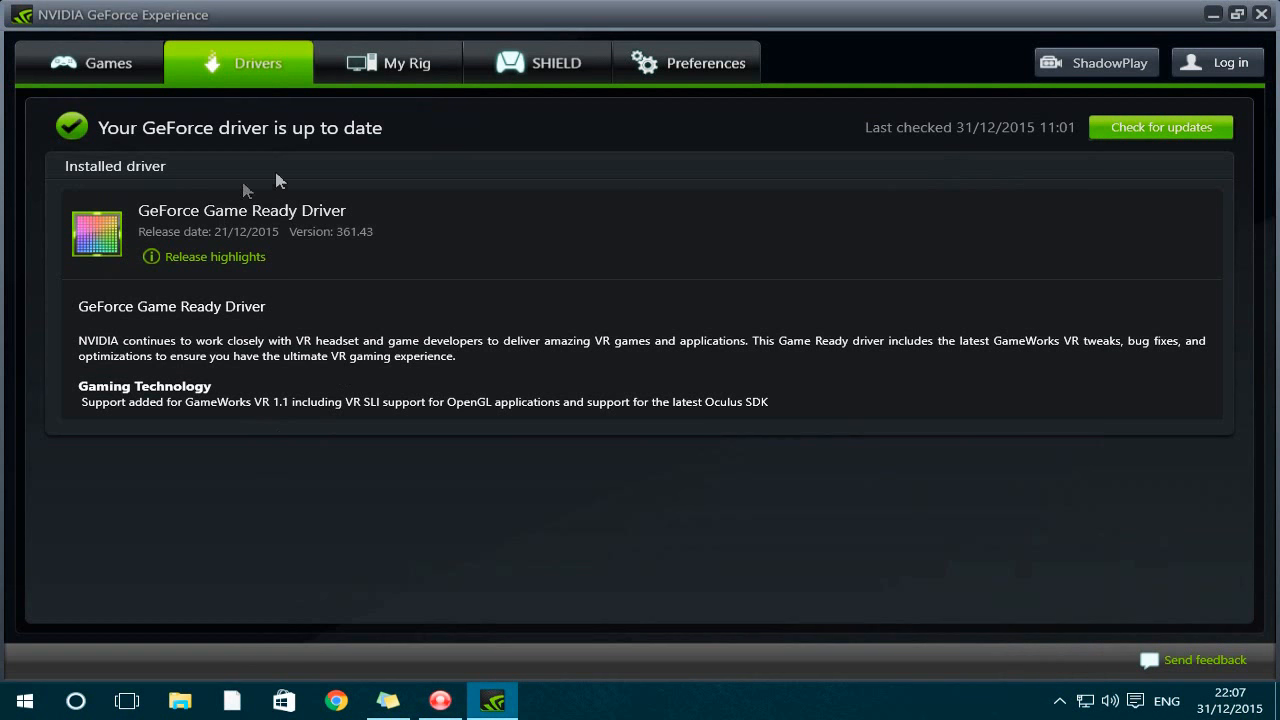
{"action": "mouse_move", "coordinate": [384, 148]}
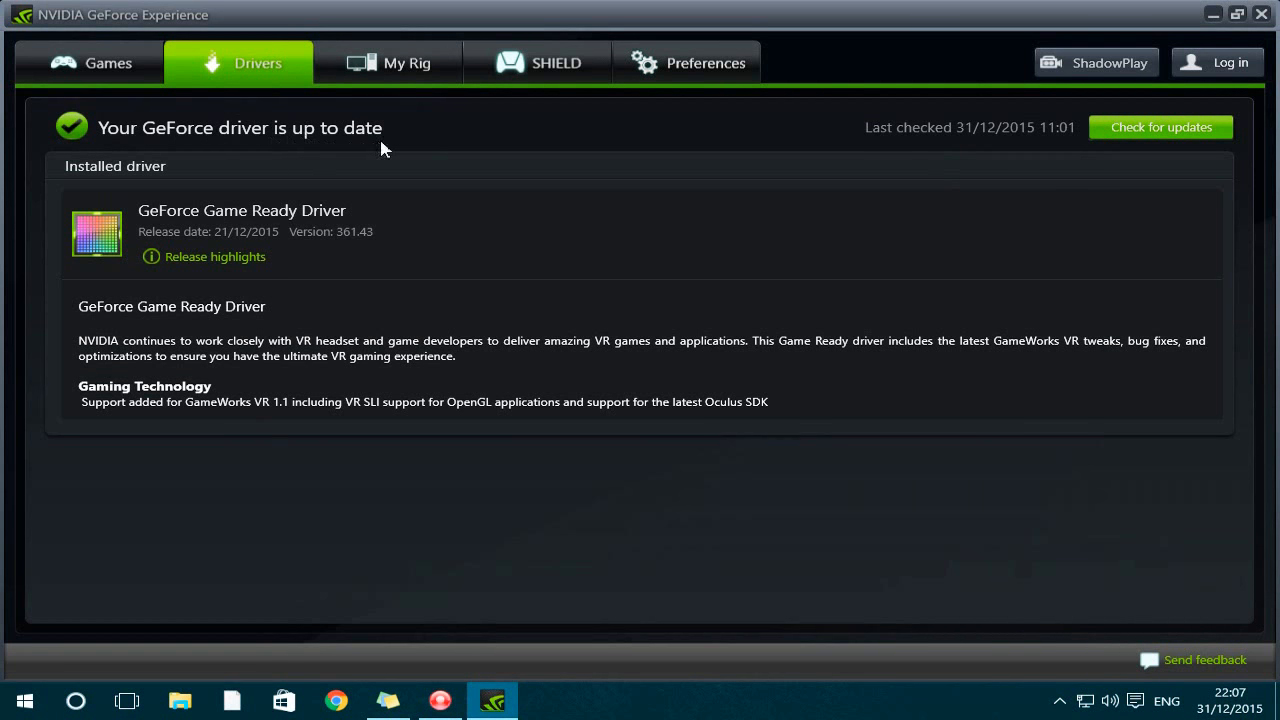